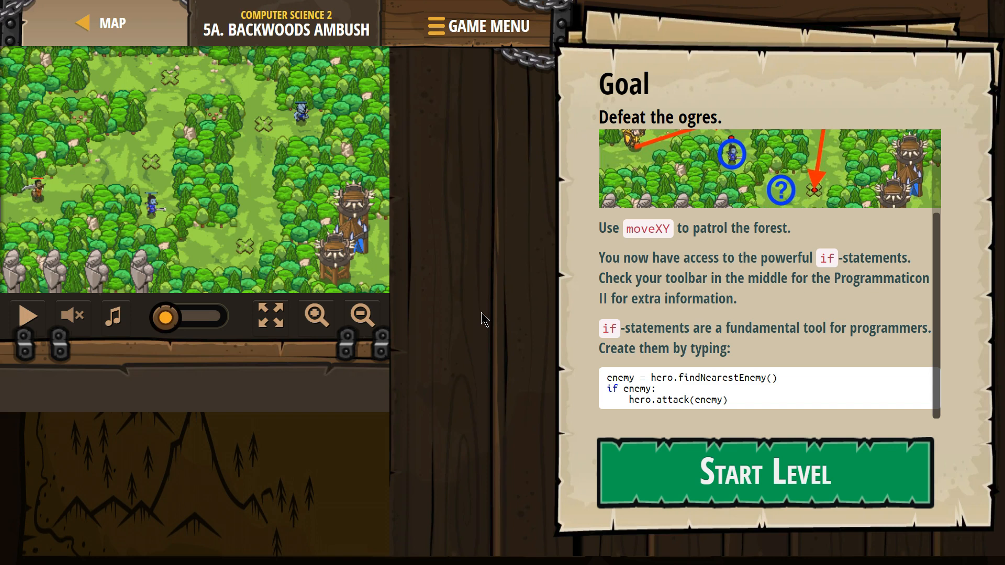
{"action": "mouse_move", "coordinate": [336, 55]}
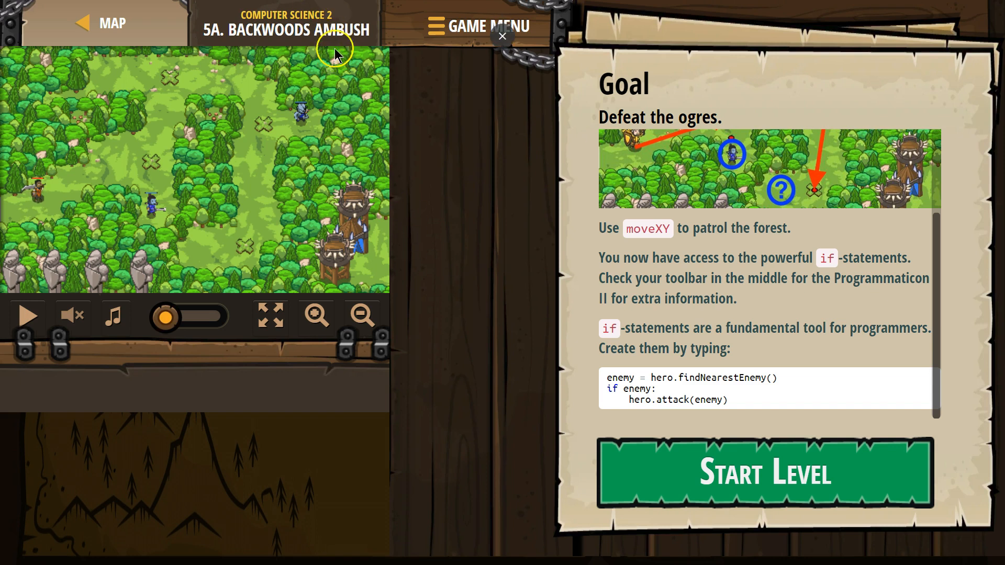
{"action": "mouse_move", "coordinate": [625, 196]}
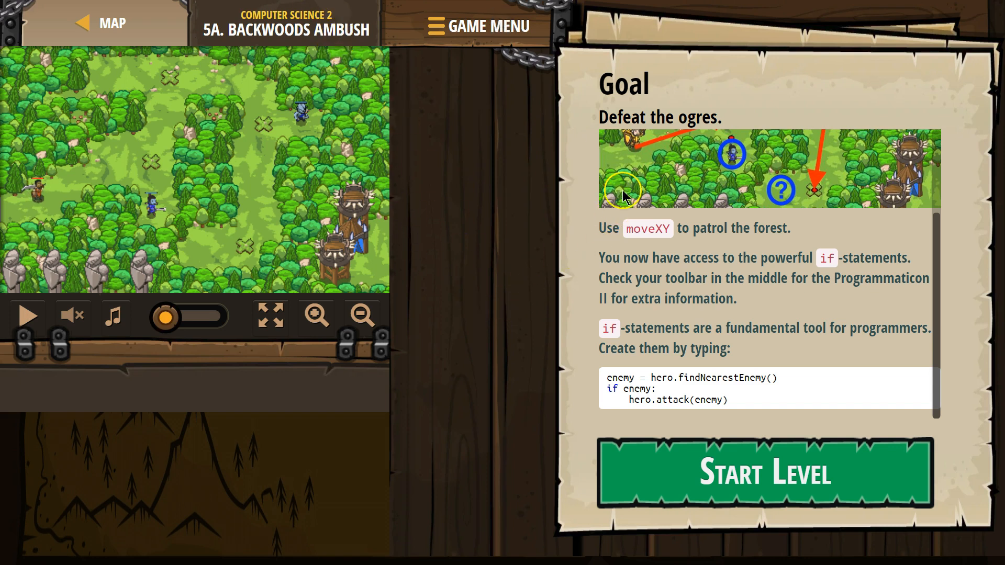
{"action": "mouse_move", "coordinate": [666, 235]}
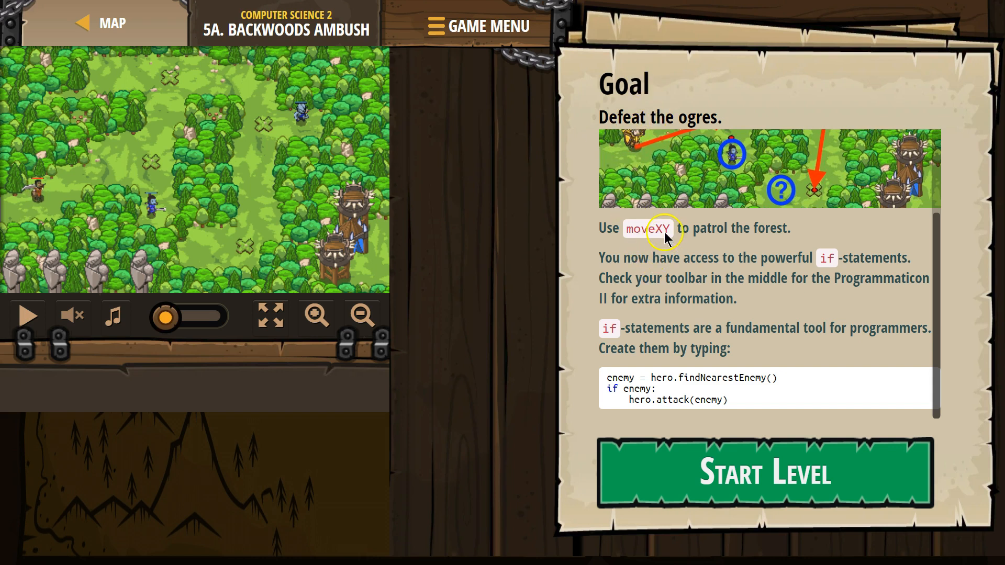
{"action": "mouse_move", "coordinate": [782, 239]}
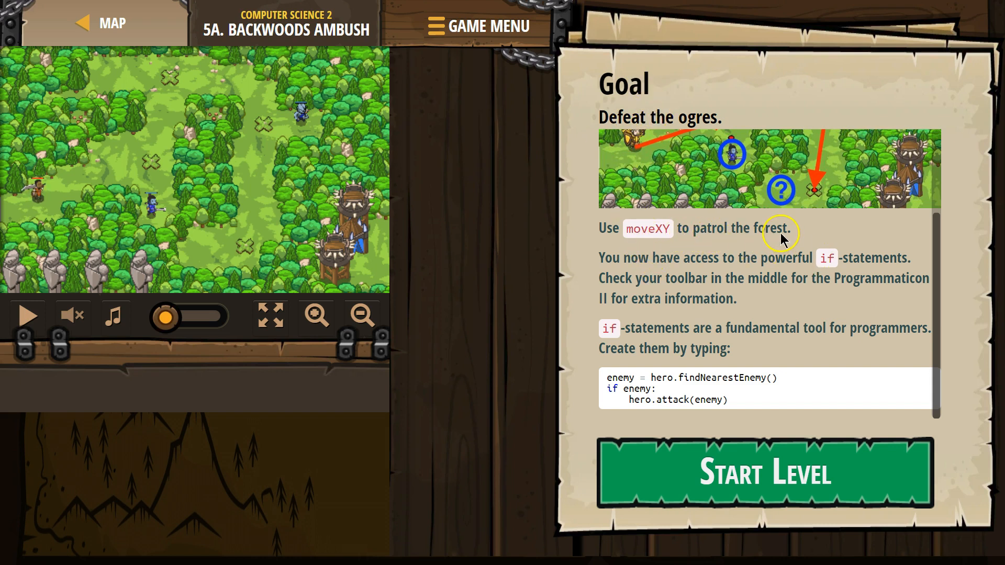
{"action": "mouse_move", "coordinate": [782, 269]}
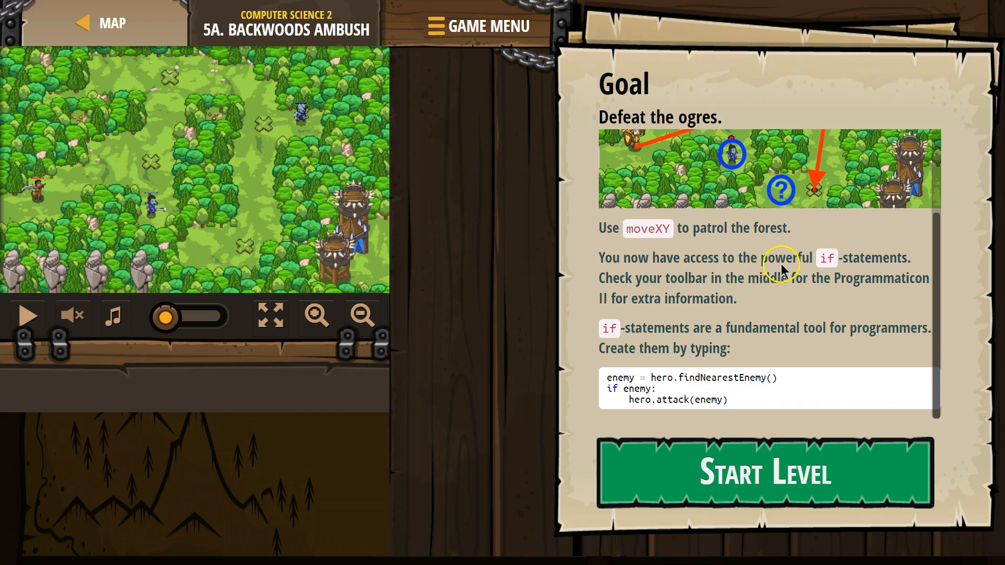
{"action": "mouse_move", "coordinate": [698, 293]}
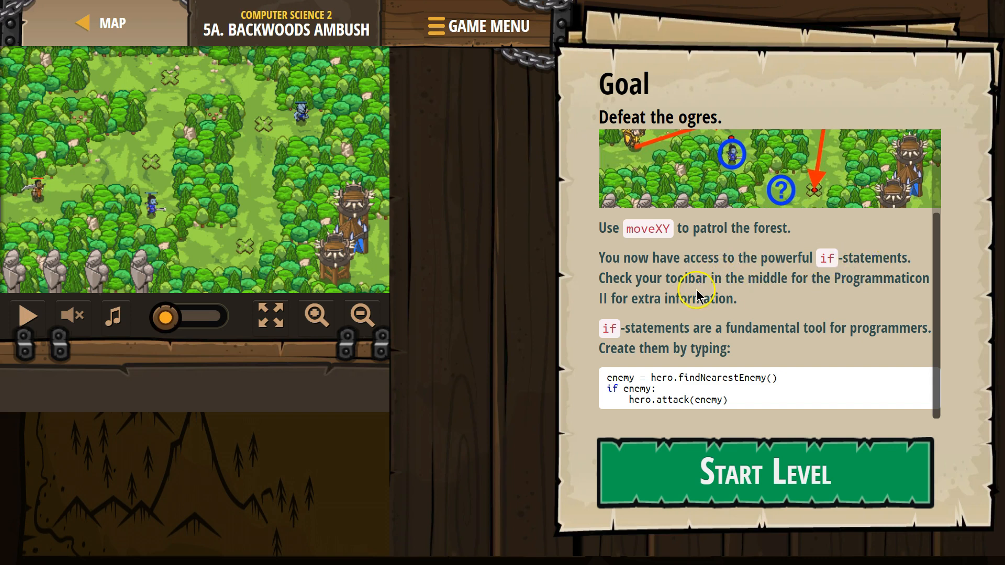
{"action": "mouse_move", "coordinate": [834, 288]}
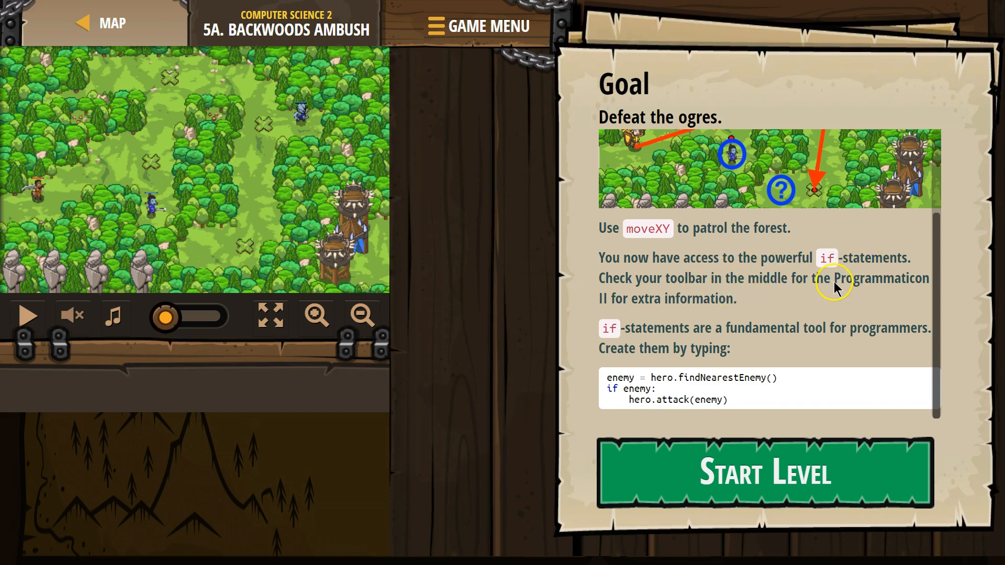
{"action": "mouse_move", "coordinate": [643, 312]}
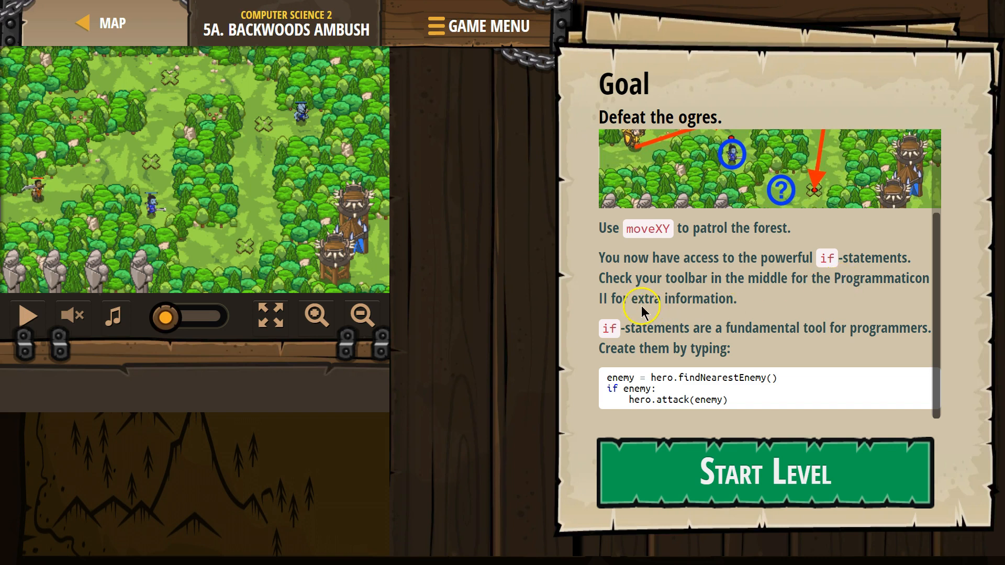
{"action": "mouse_move", "coordinate": [666, 338]}
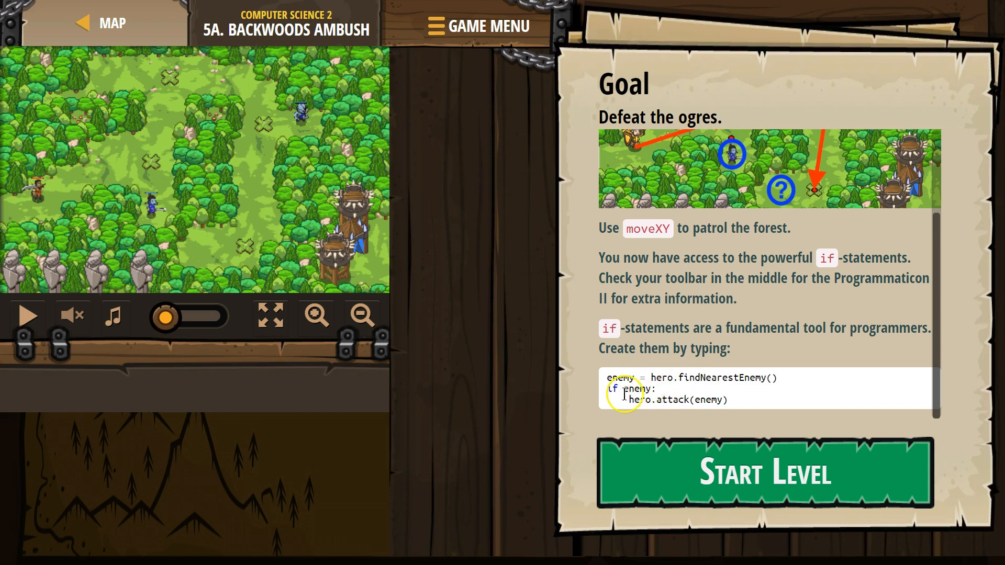
{"action": "mouse_move", "coordinate": [571, 404]}
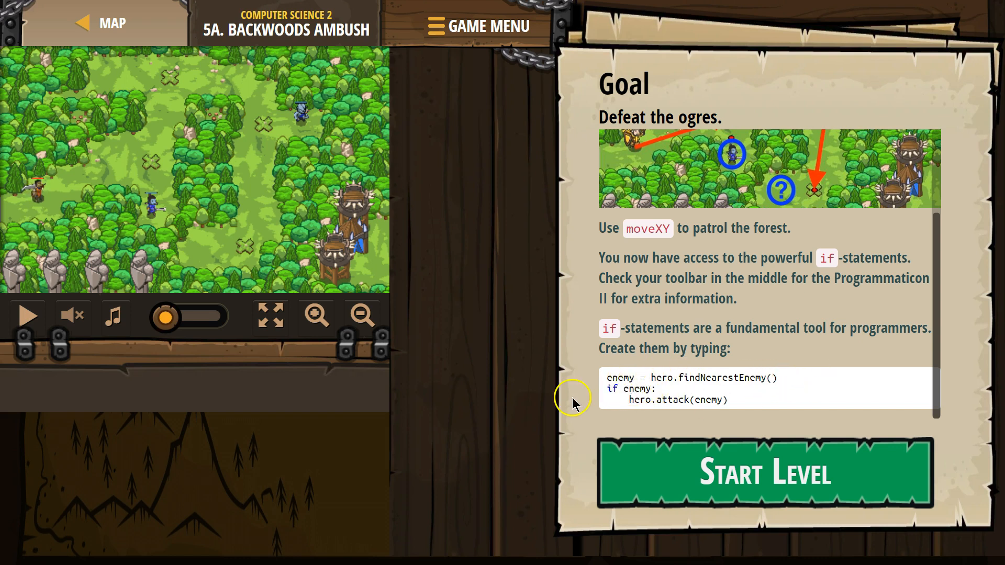
{"action": "mouse_move", "coordinate": [627, 384]}
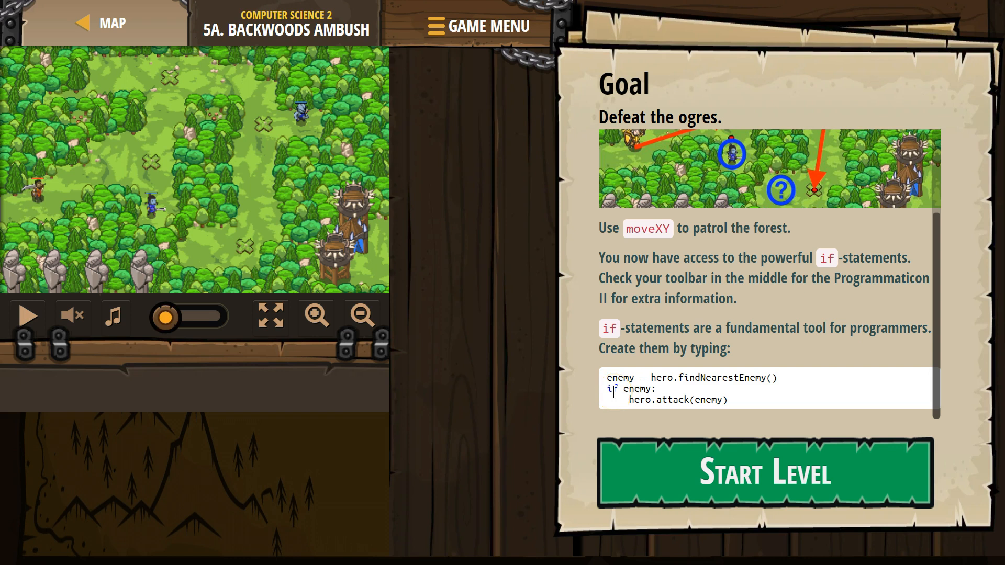
{"action": "mouse_move", "coordinate": [653, 417]}
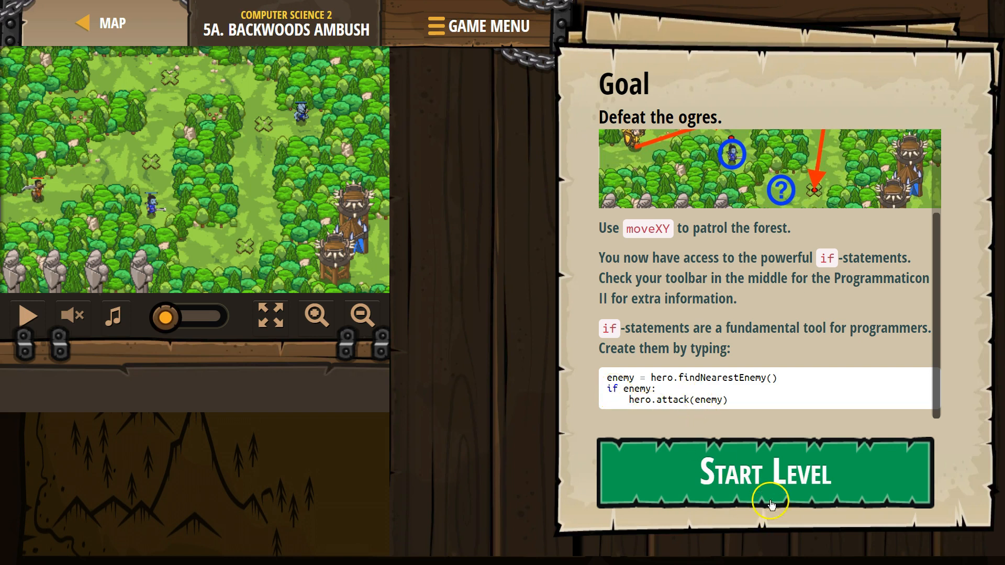
Start Backwoods Ambush and add two hero.attack(enemy) lines inside the second if-enemy block.
{"action": "left_click", "coordinate": [762, 473]}
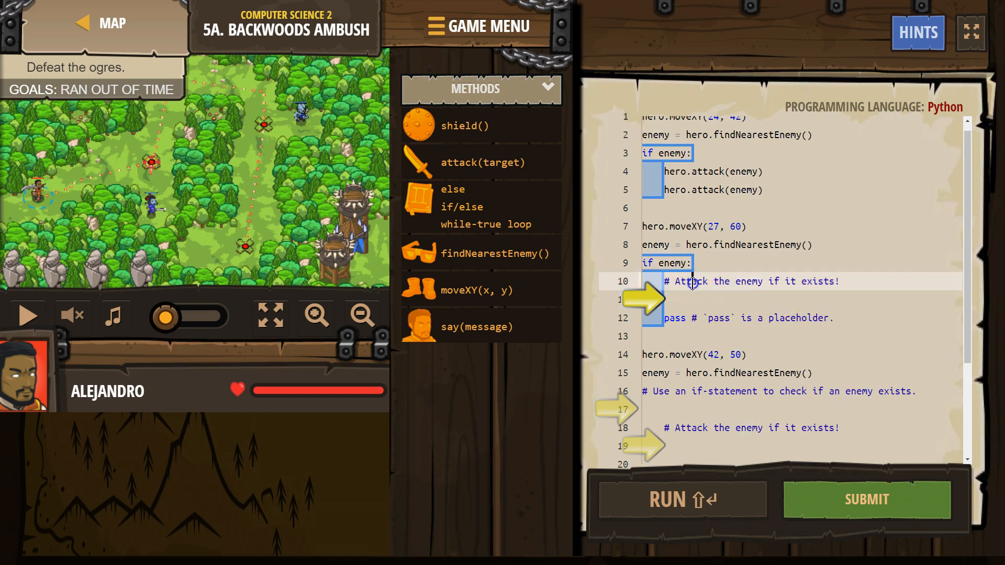
{"action": "left_click", "coordinate": [698, 299]}
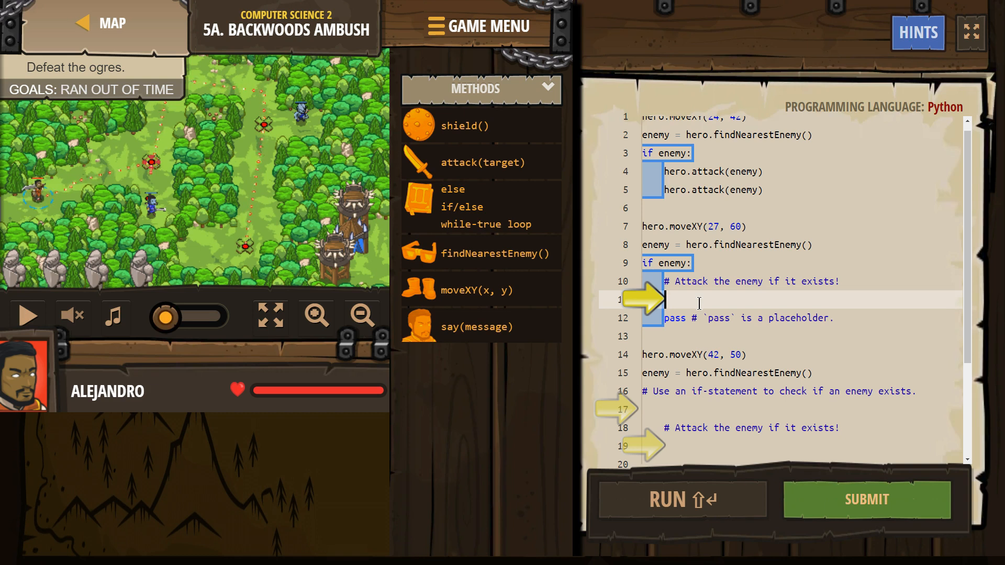
{"action": "type", "text": "att"}
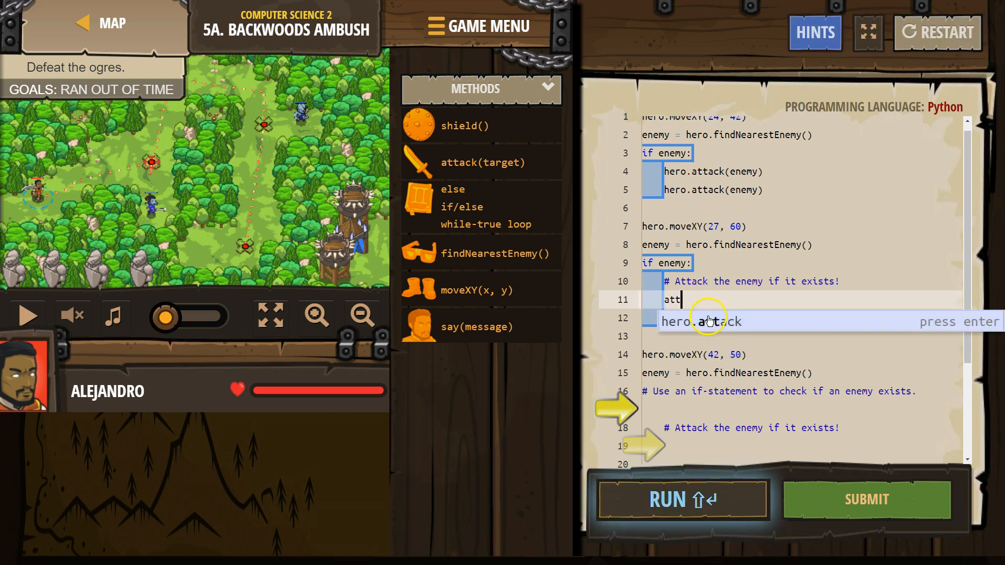
{"action": "key", "text": "Enter"}
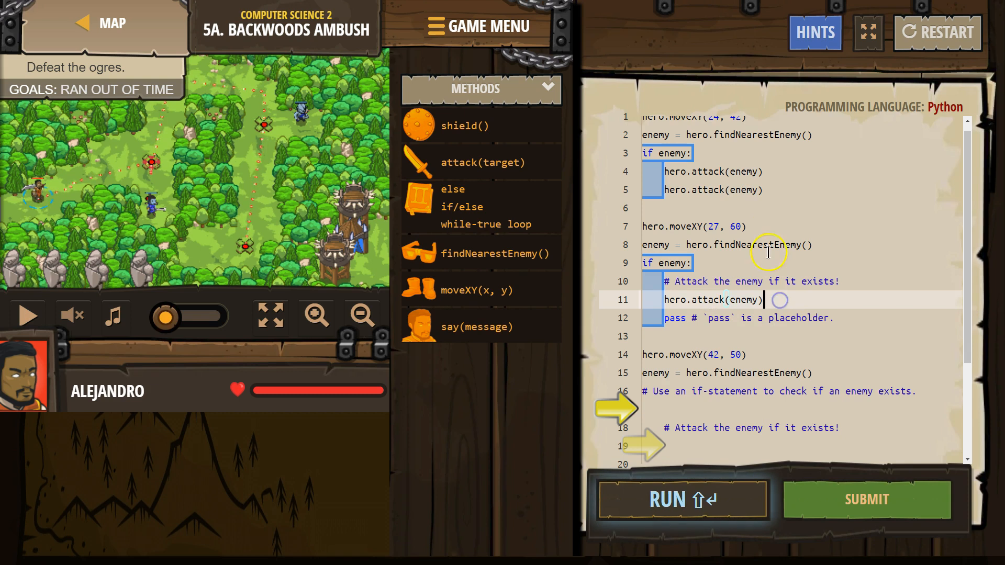
{"action": "type", "text": "attack(enemy"}
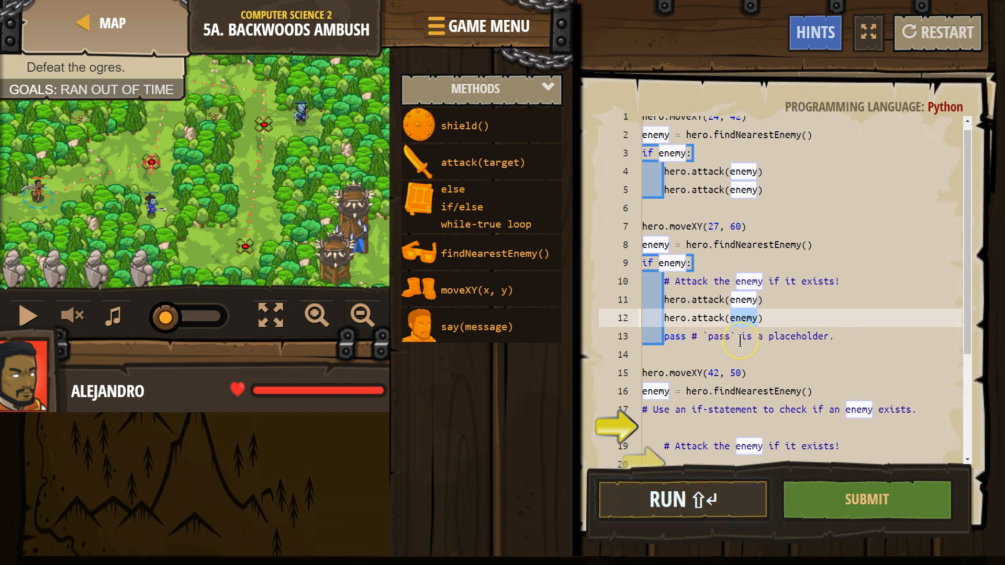
Write 'if enemy:' at the third ambush point with two indented hero.attack(enemy) lines.
{"action": "scroll", "scroll_direction": "down", "scroll_amount": 3}
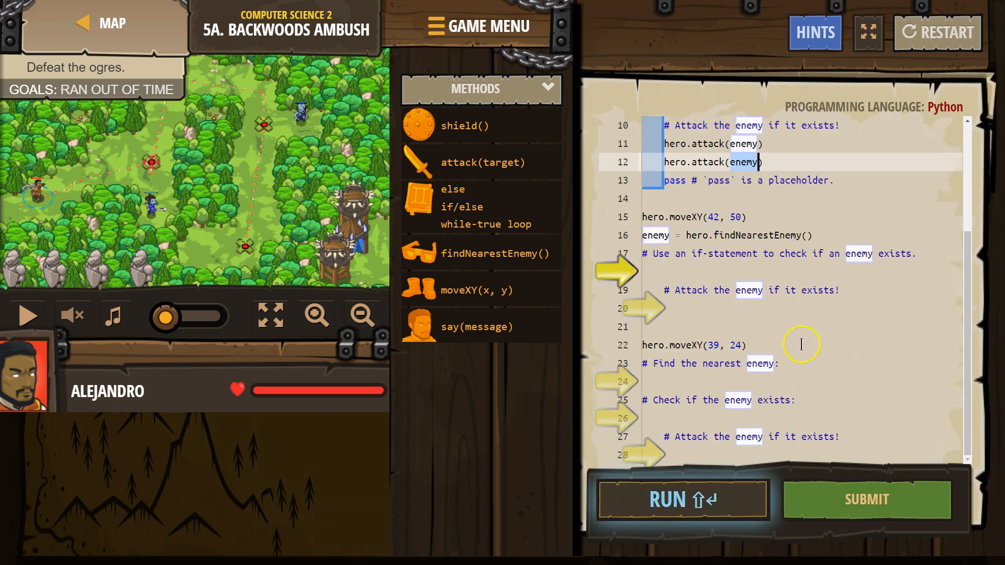
{"action": "mouse_move", "coordinate": [815, 278]}
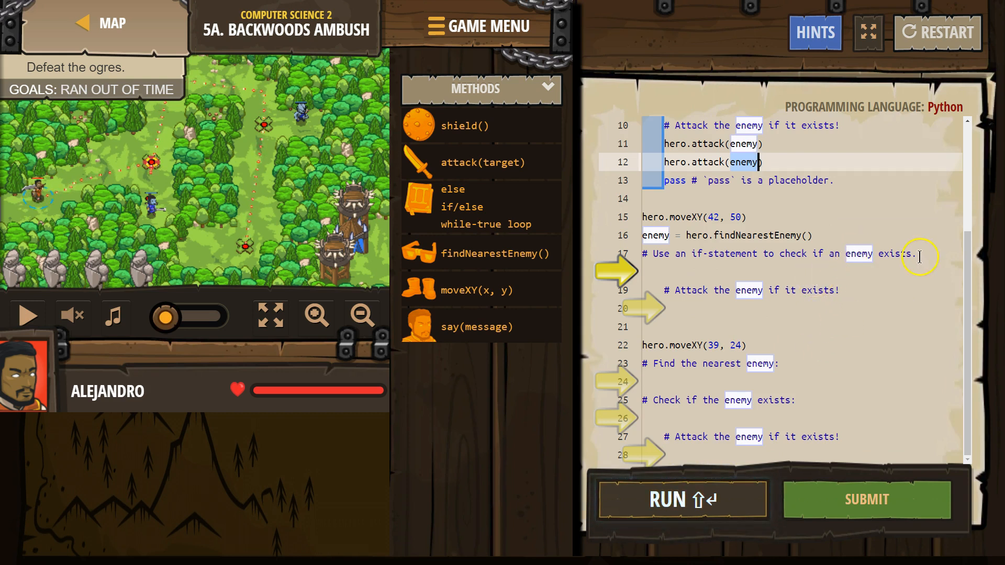
{"action": "left_click", "coordinate": [746, 270]}
{"action": "type", "text": "if"}
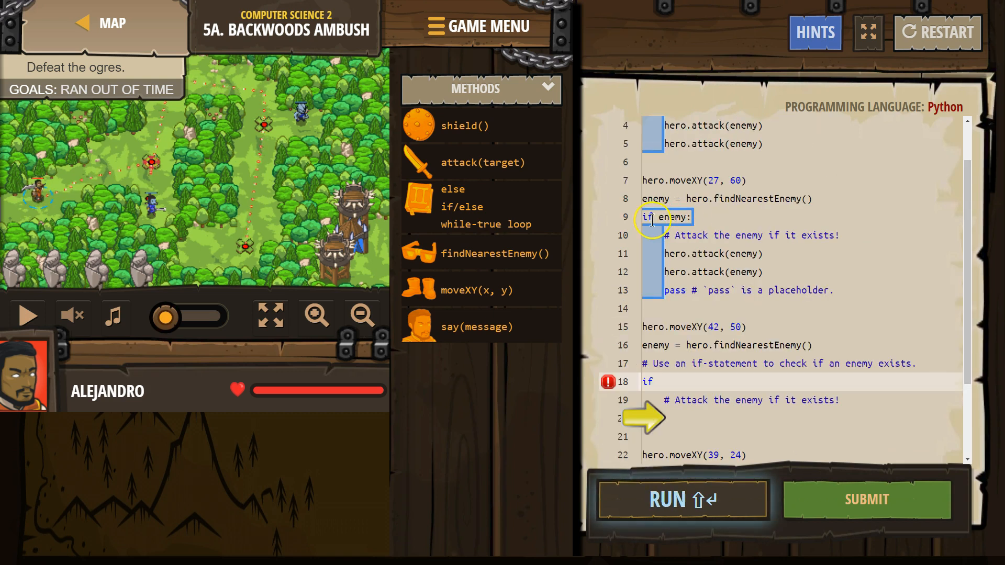
{"action": "type", "text": "en"}
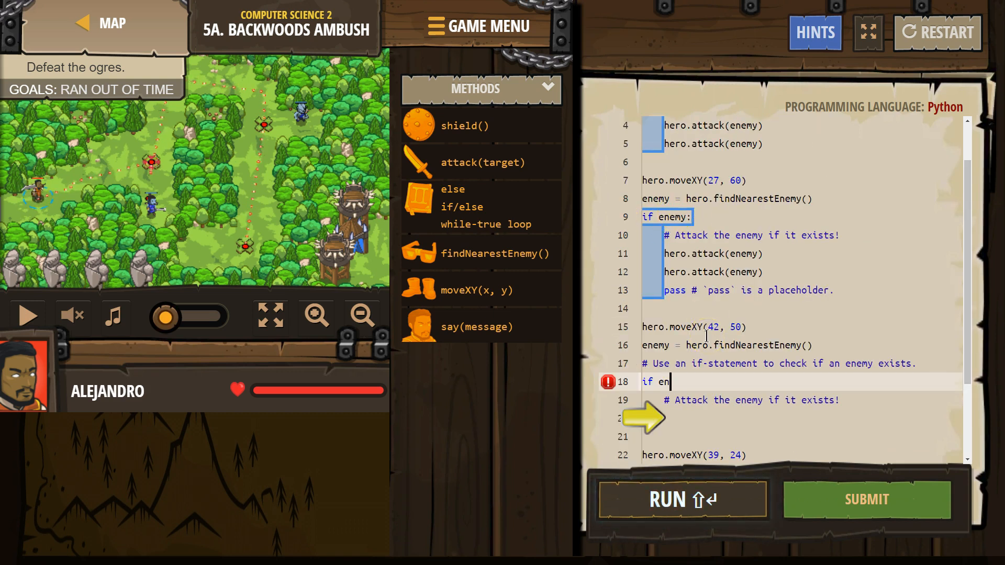
{"action": "type", "text": "emy:"}
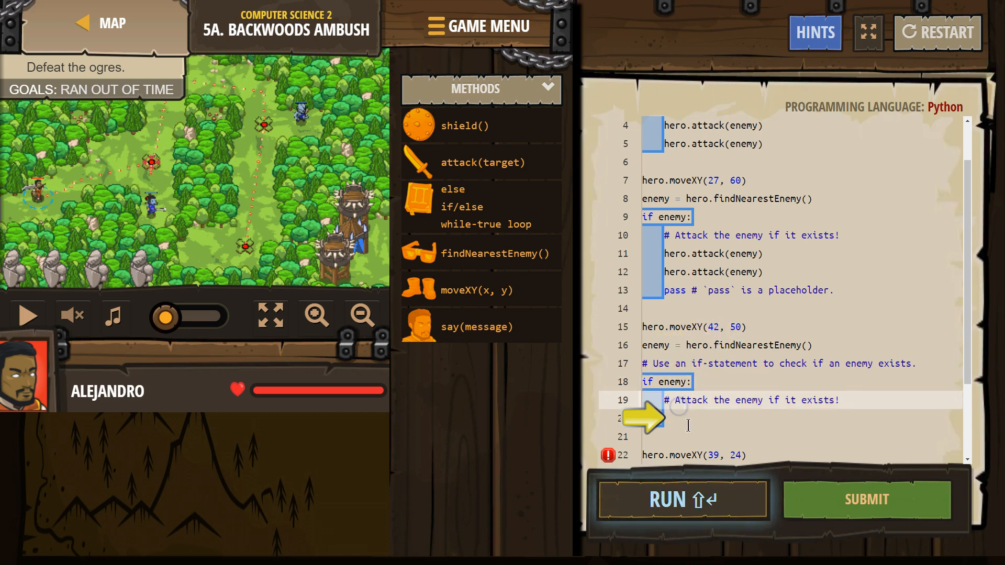
{"action": "type", "text": "hero.attack(enemy)"}
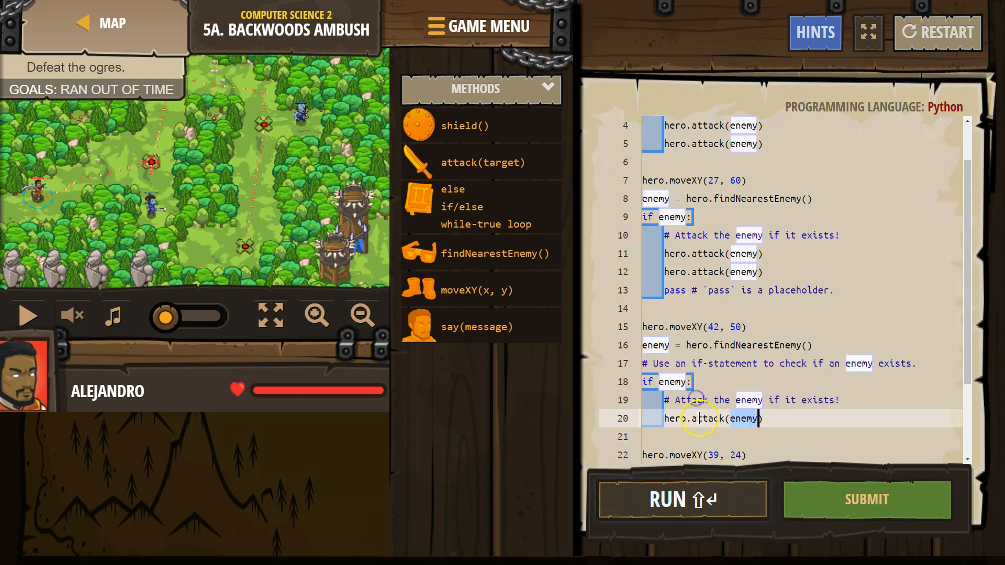
{"action": "type", "text": "attack(enemy"}
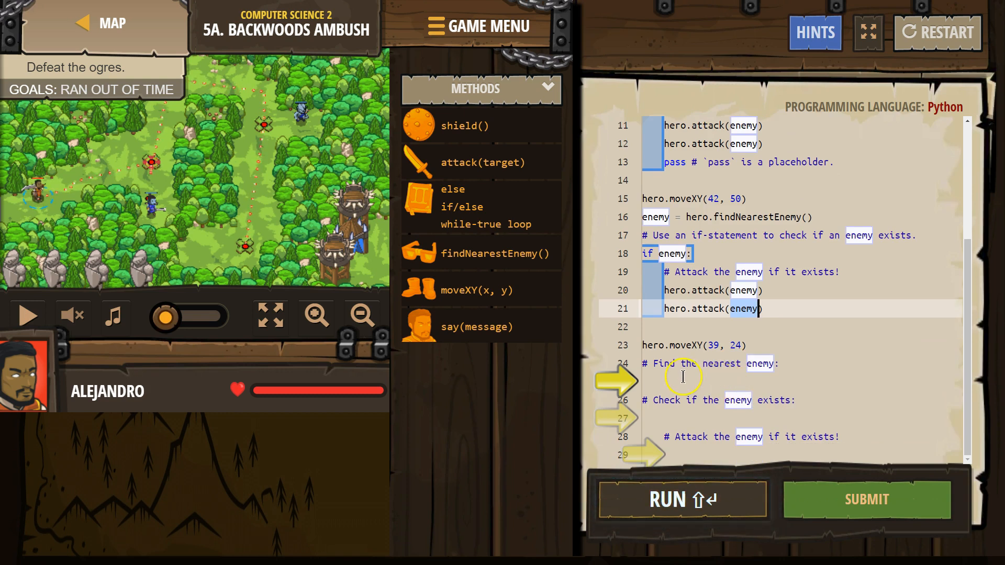
Add 'enemy = hero.findNearestEnemy()', 'if enemy:' and two hero.attack(enemy) lines at the fourth ambush point.
{"action": "type", "text": "enemy = hero.findNearestEnemy("}
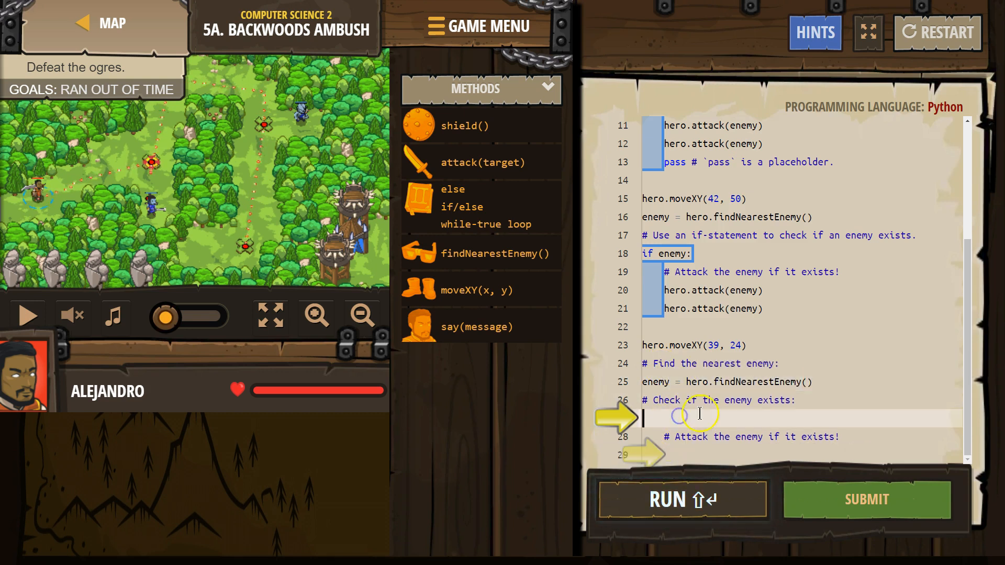
{"action": "type", "text": "if en"}
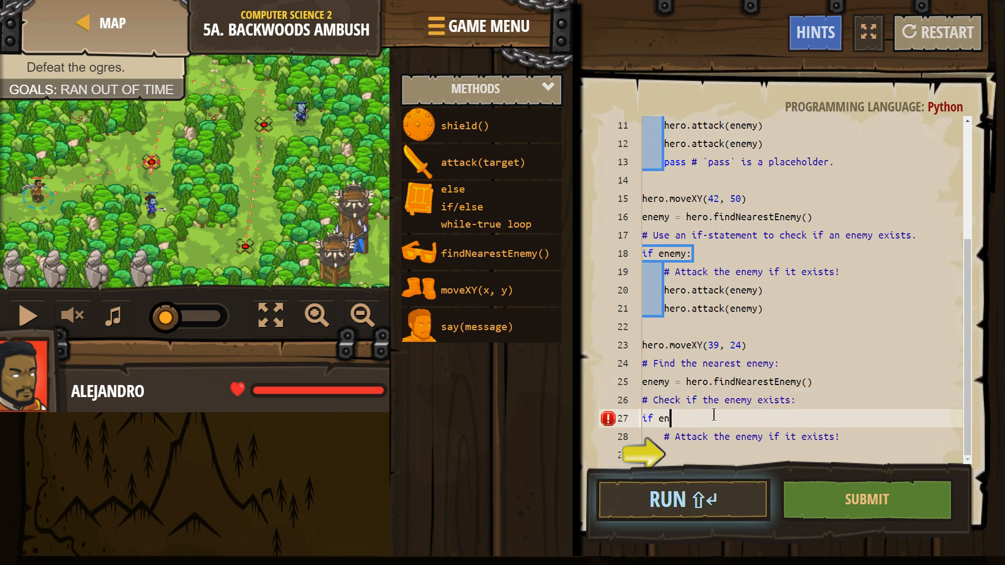
{"action": "type", "text": "e"}
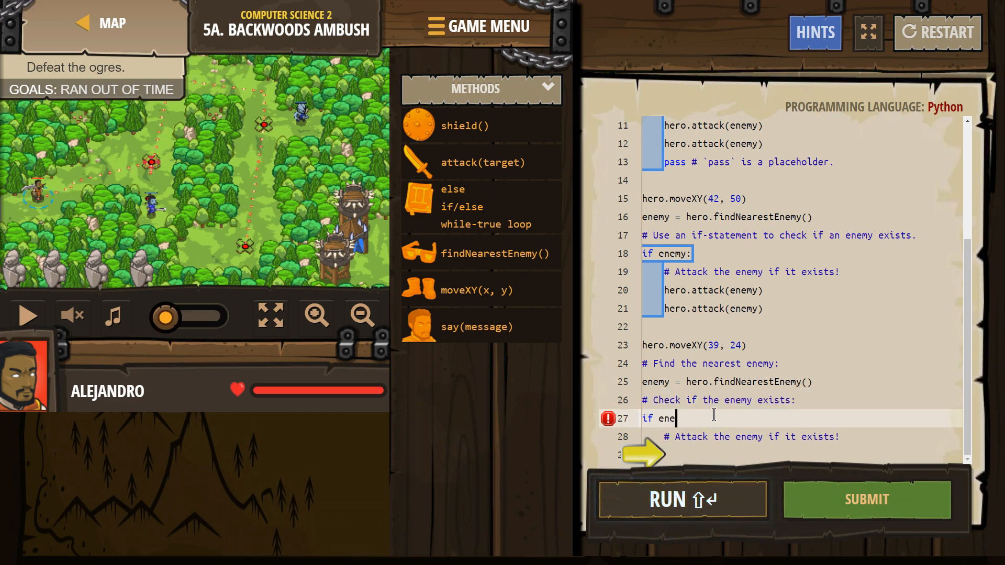
{"action": "type", "text": "my:"}
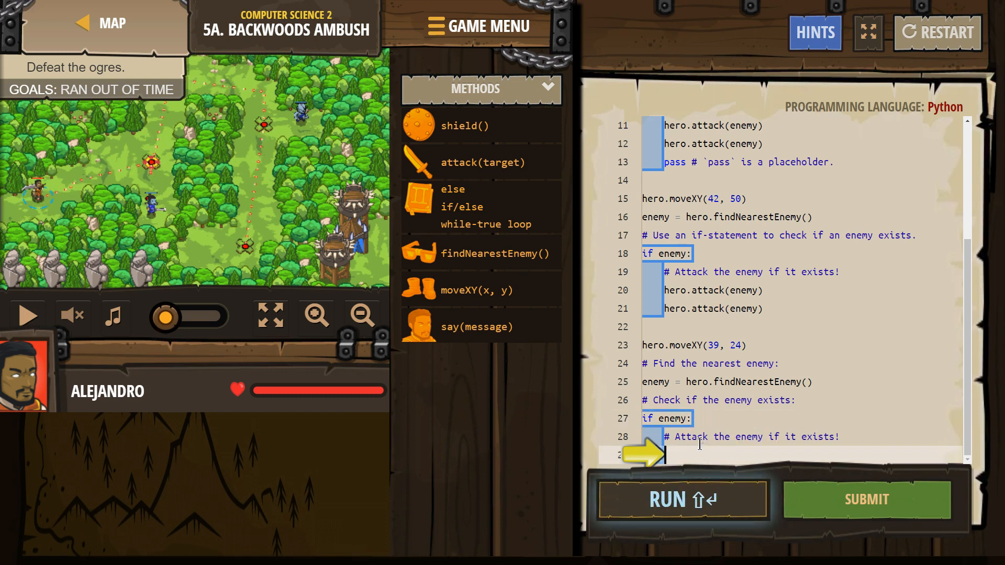
{"action": "type", "text": "hero.attack(enemy)"}
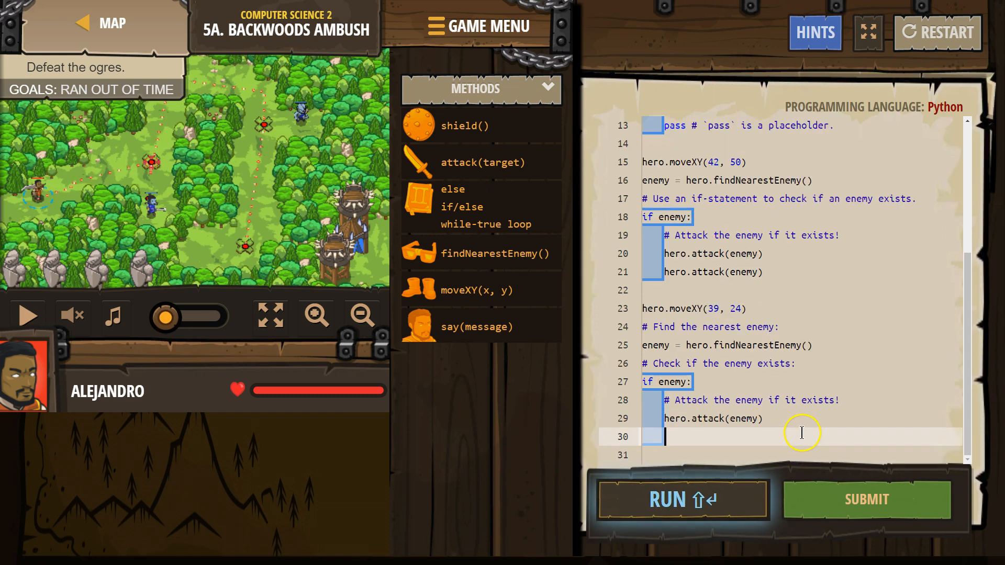
{"action": "type", "text": "atta"}
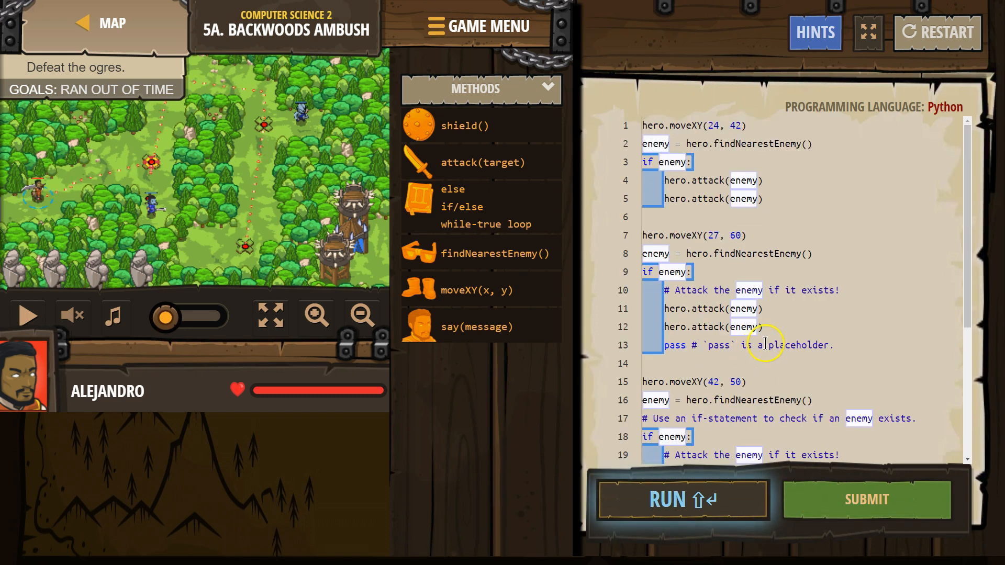
Submit the solution and skip the replay so the level goals report success.
{"action": "scroll", "scroll_direction": "down", "scroll_amount": 3}
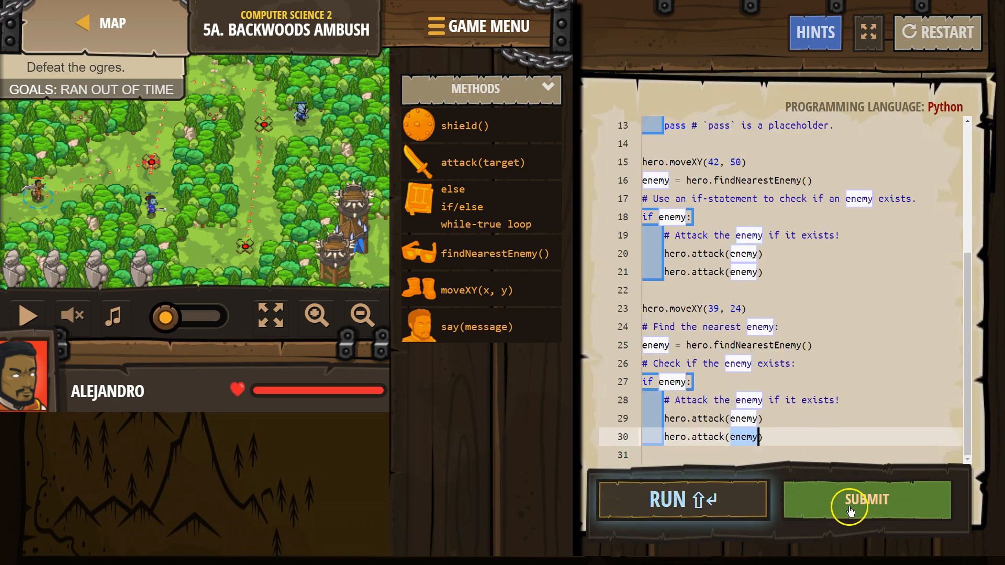
{"action": "left_click", "coordinate": [866, 501]}
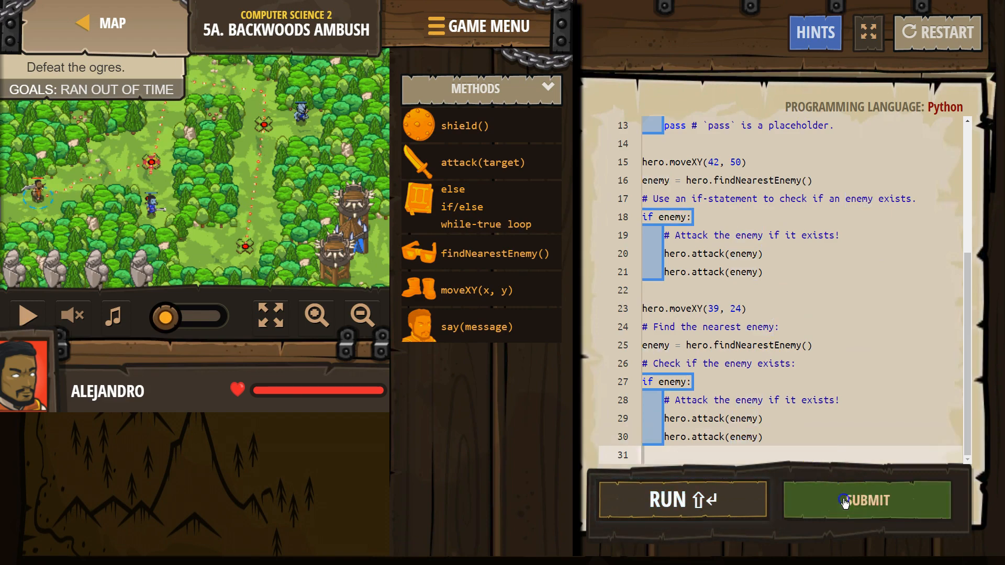
{"action": "left_click", "coordinate": [866, 500]}
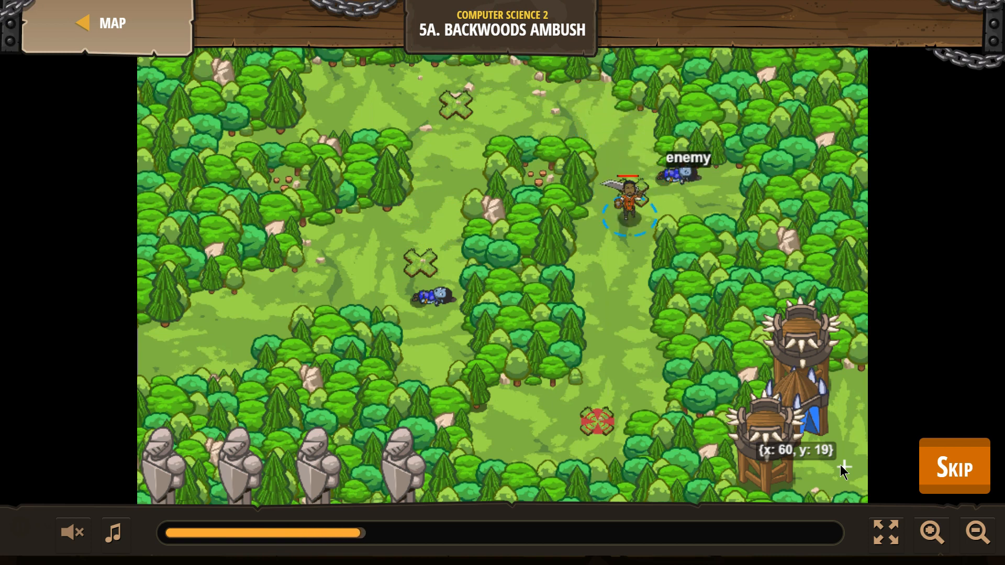
{"action": "left_click", "coordinate": [954, 467]}
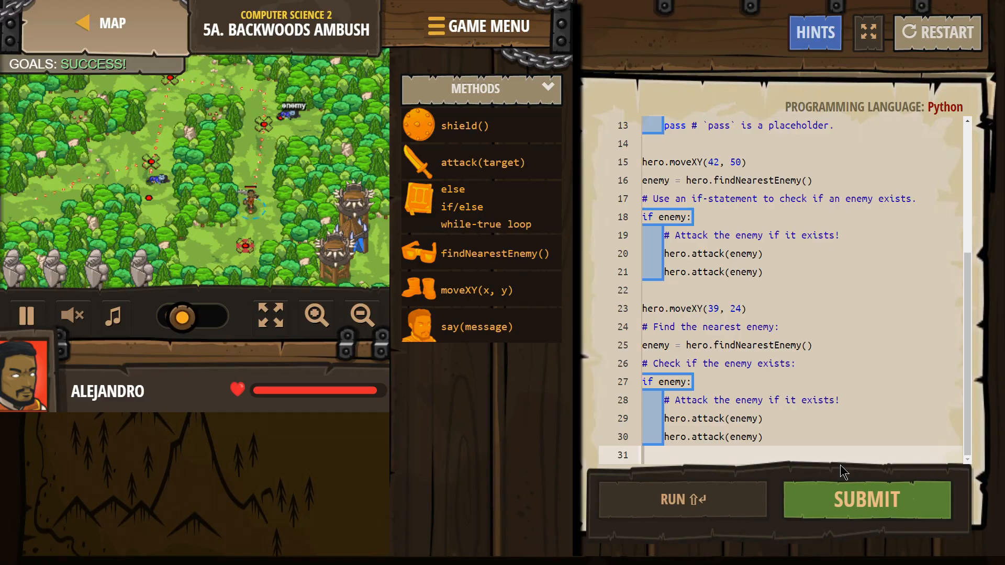
{"action": "left_click", "coordinate": [866, 501]}
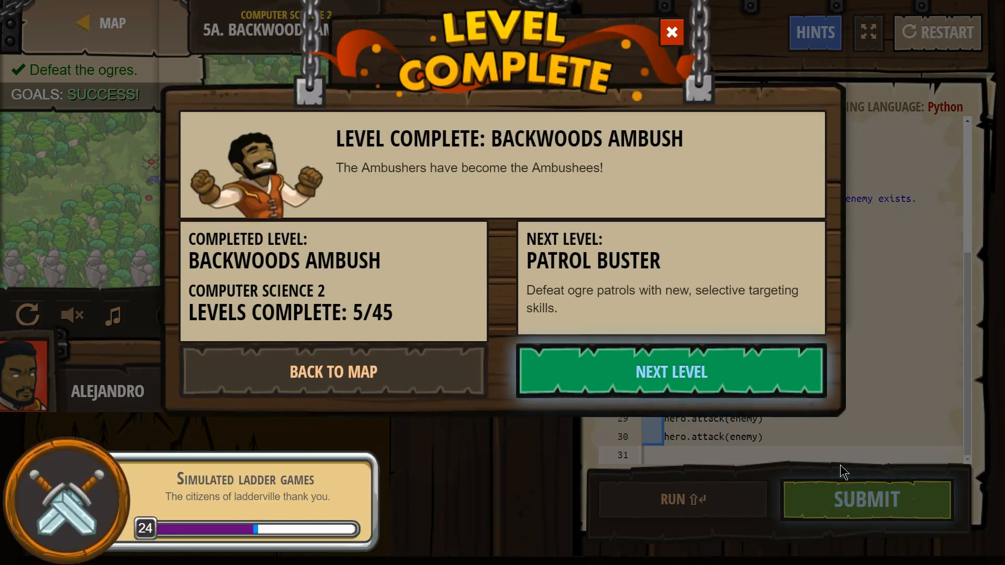
{"action": "mouse_move", "coordinate": [672, 33]}
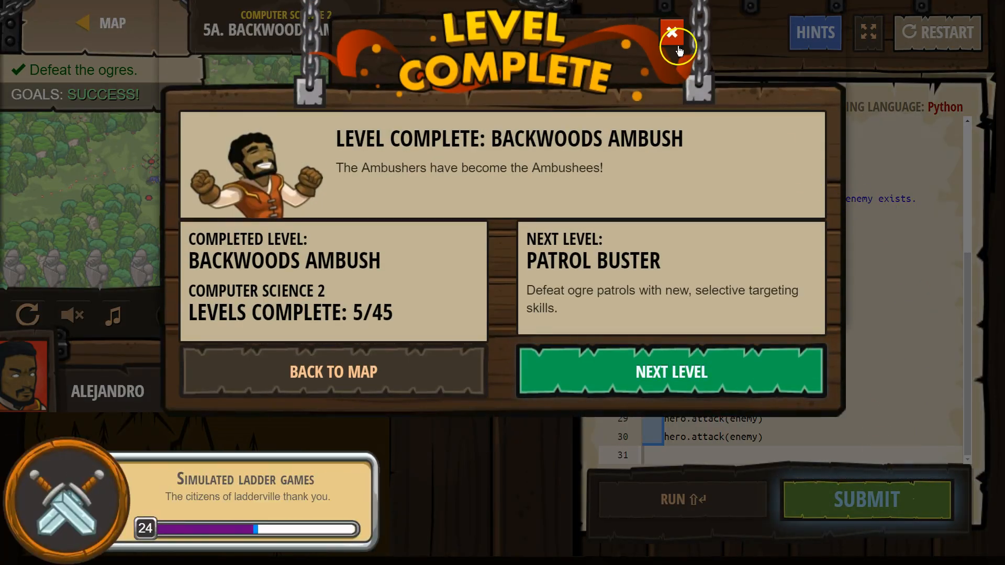
{"action": "left_click", "coordinate": [672, 32]}
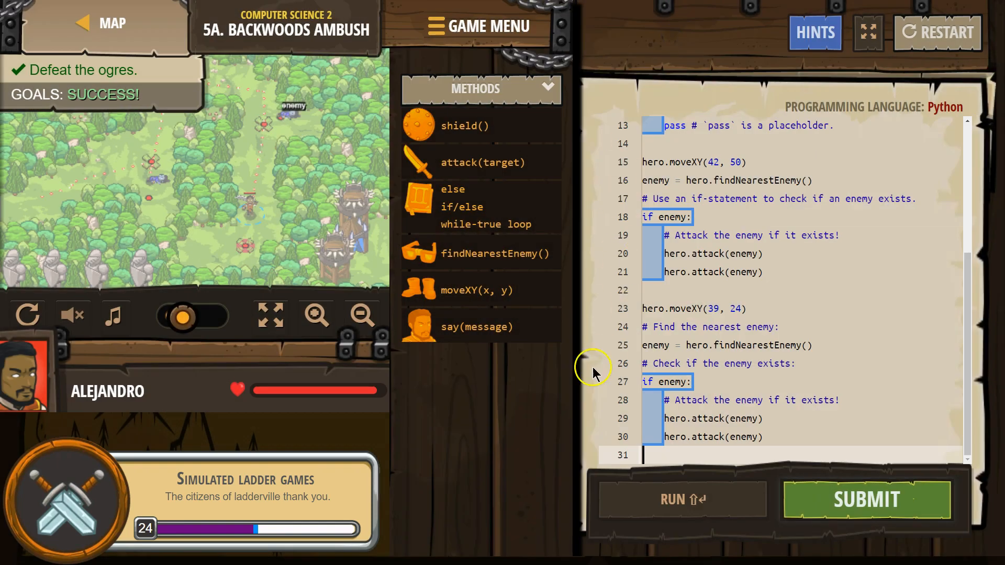
{"action": "mouse_move", "coordinate": [510, 432]}
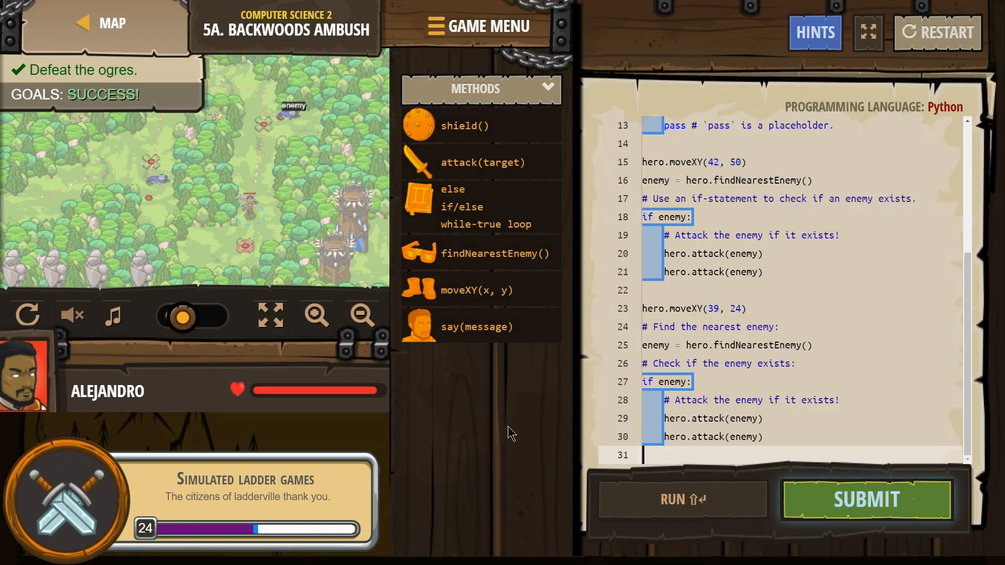